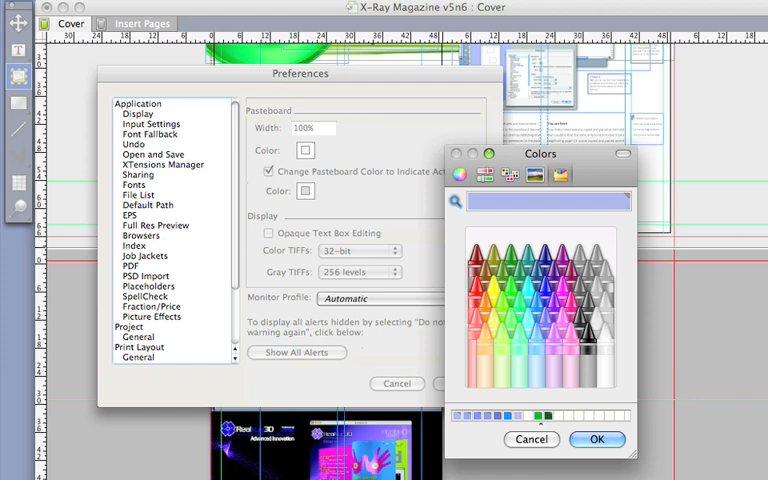
# Confirm the chosen pasteboard colour and return to the Pasteboard display settings.
pyautogui.click(612, 440)
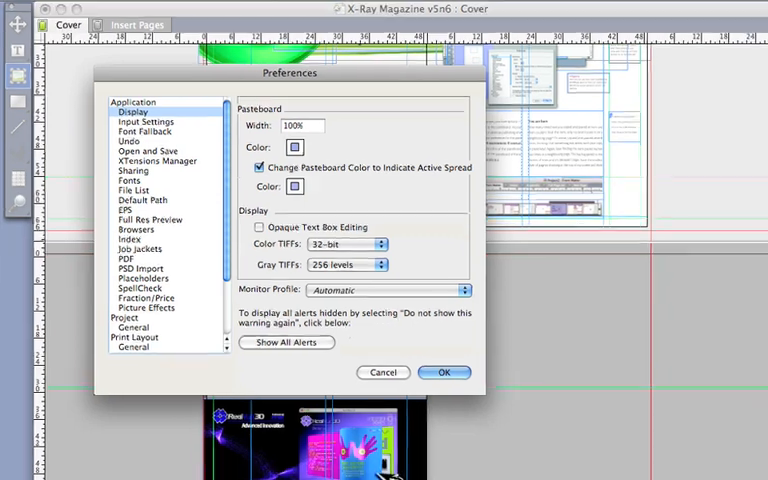
pyautogui.click(446, 372)
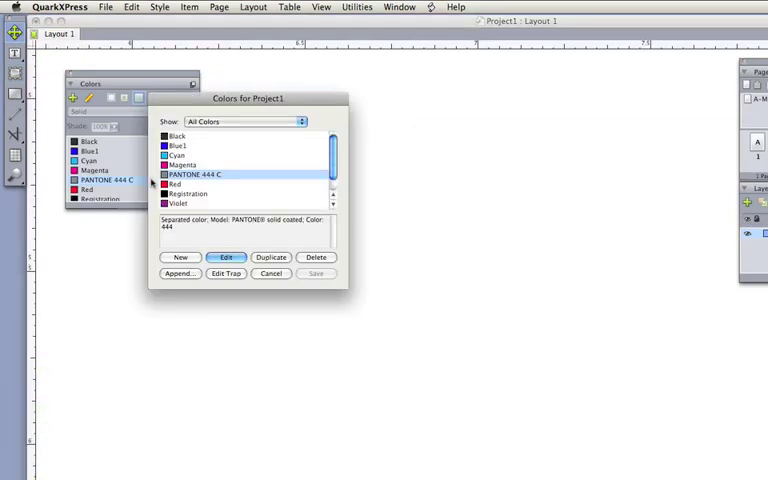
# Open PANTONE 444 C for editing, then change a drop shadow option on the 8 graphic.
pyautogui.click(224, 256)
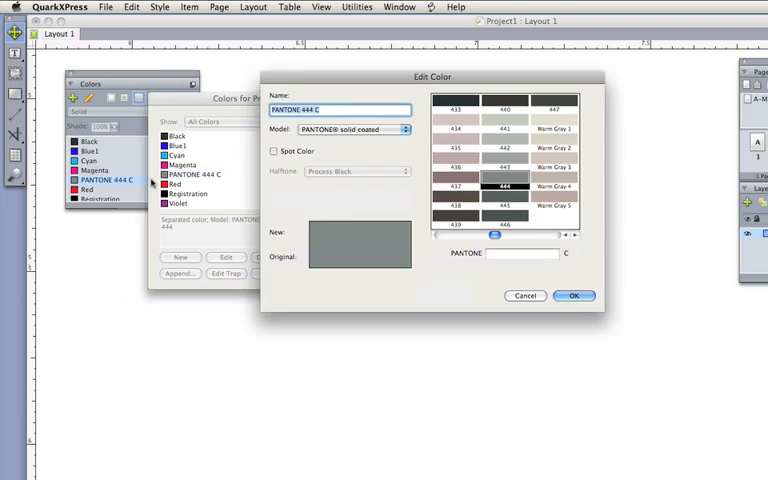
pyautogui.click(578, 296)
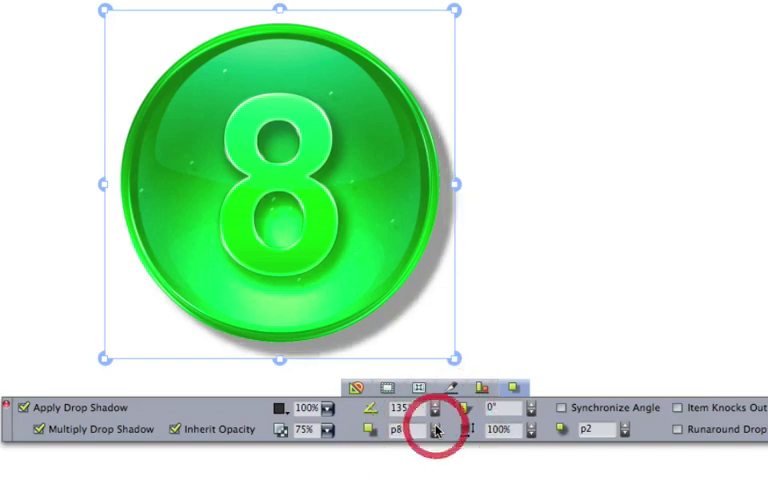
pyautogui.click(432, 428)
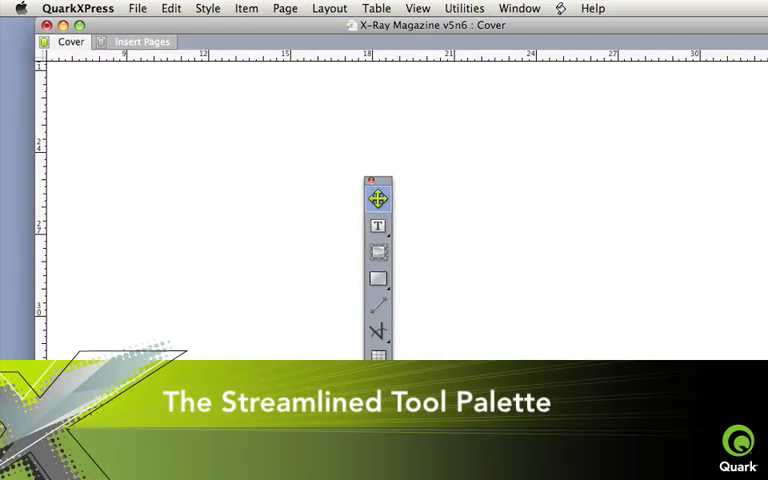
# Reach the Tools preferences and select a tool whose default content to customise.
pyautogui.click(376, 226)
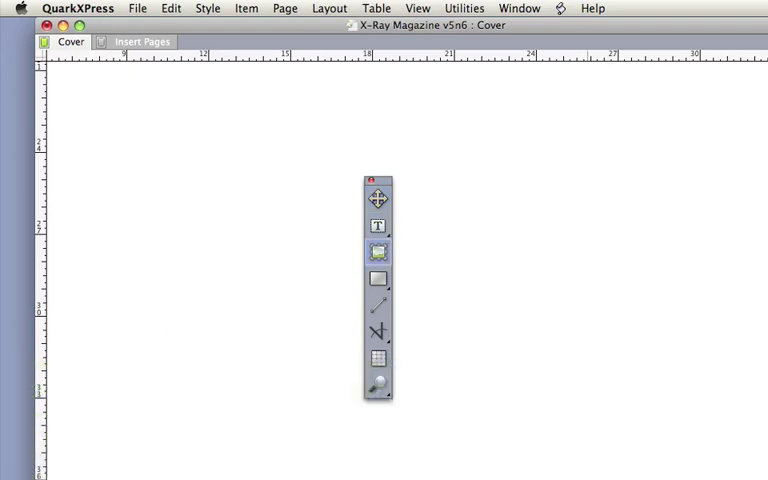
pyautogui.click(376, 278)
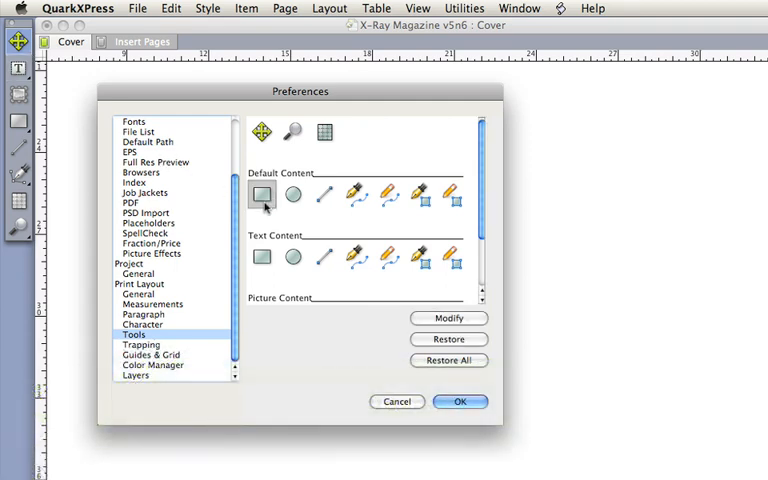
pyautogui.click(356, 256)
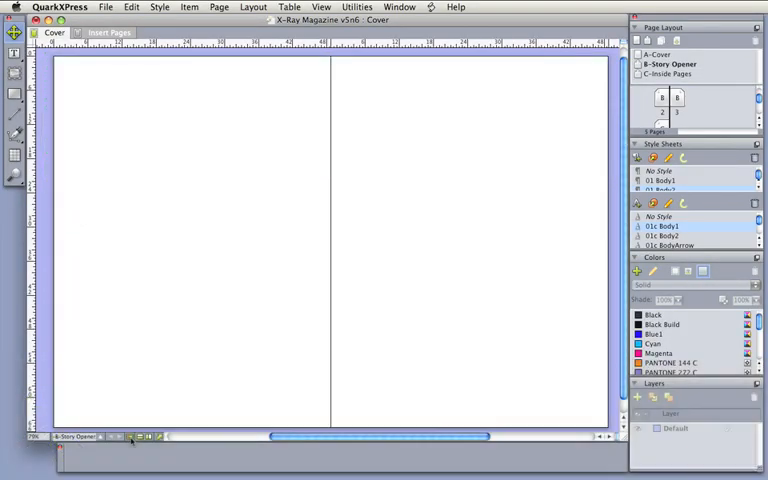
# In Master Guides & Grid display settings, set Show Grid to Within Margins and confirm.
pyautogui.click(220, 6)
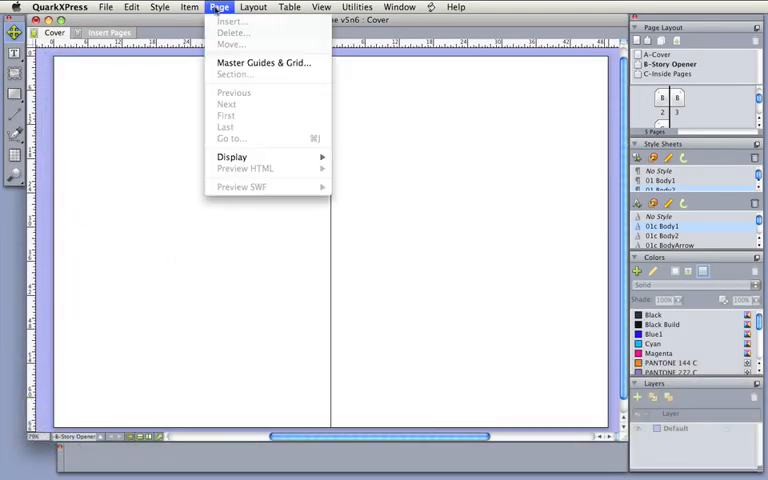
pyautogui.click(268, 64)
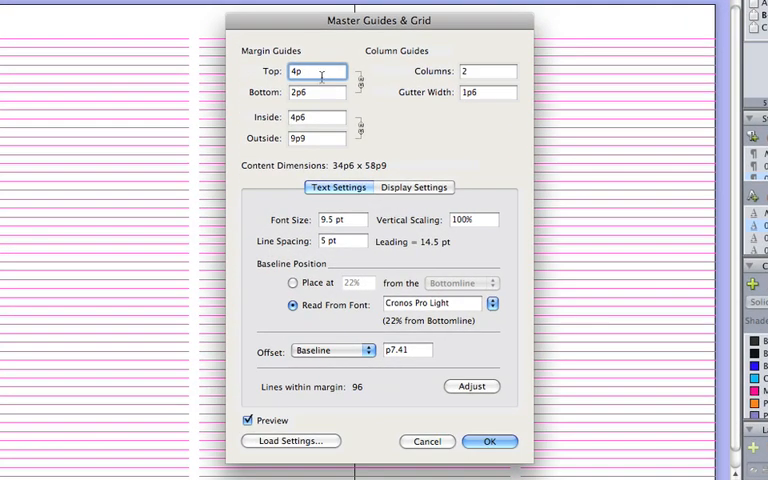
pyautogui.click(412, 188)
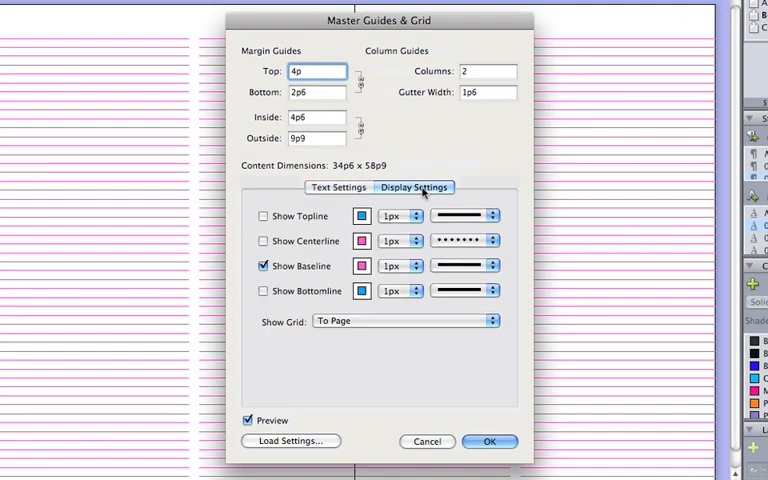
pyautogui.click(404, 320)
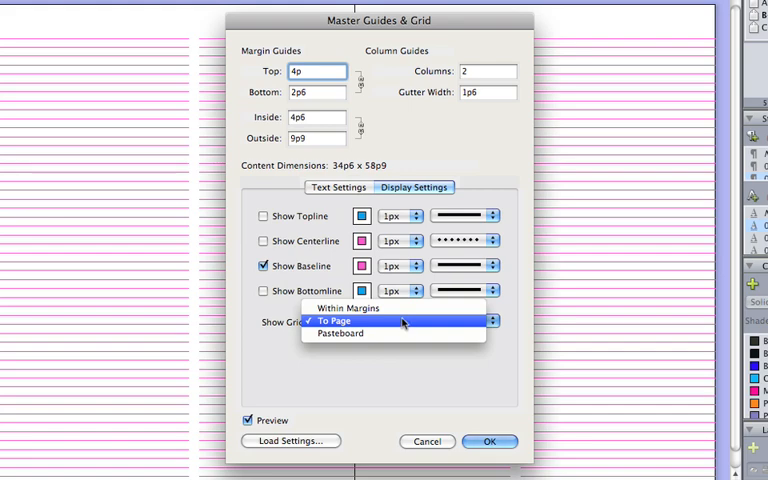
pyautogui.click(348, 320)
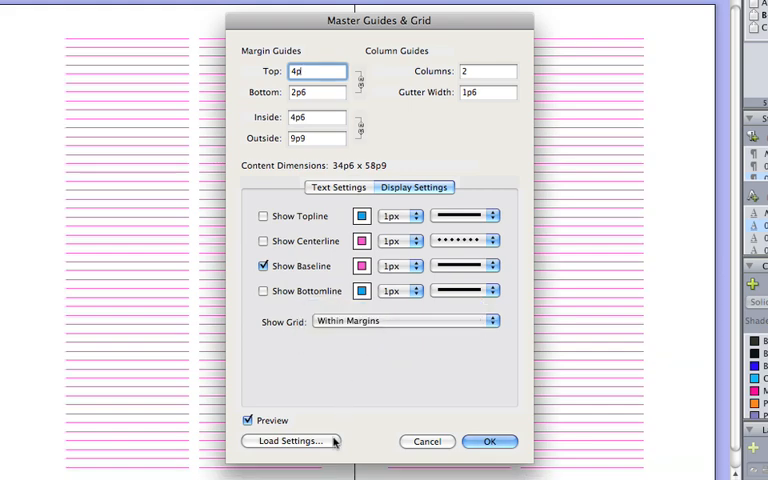
pyautogui.click(288, 442)
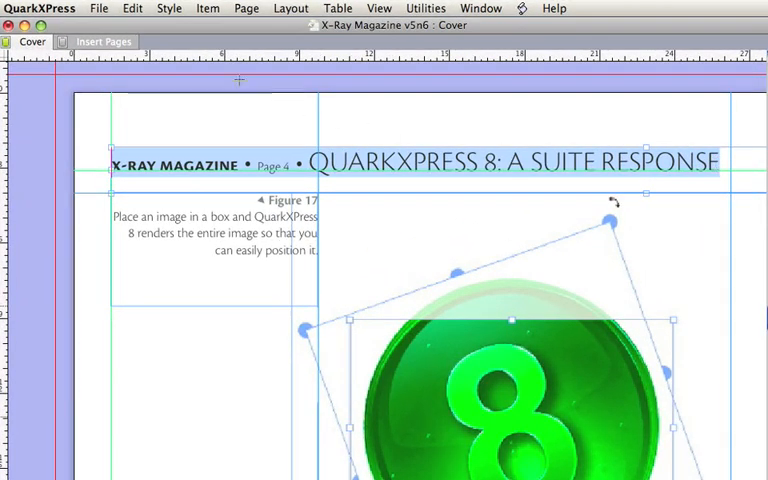
# Set the heading's Character Alignment to Center and move a guide's location to 54p2.
pyautogui.click(168, 8)
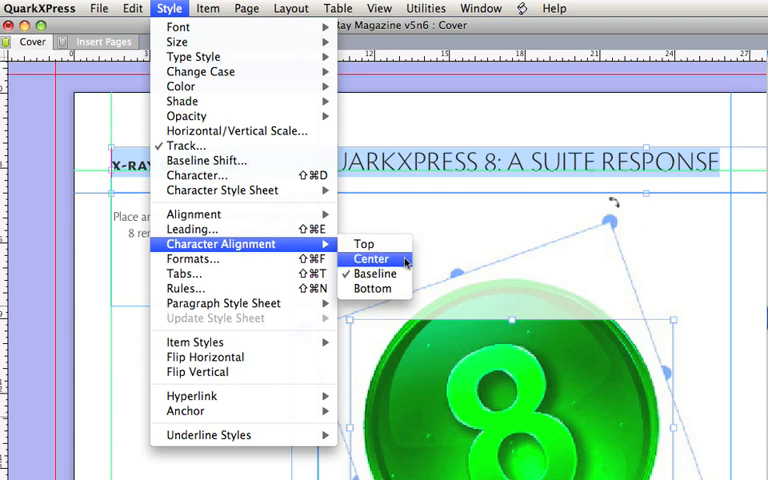
pyautogui.click(372, 260)
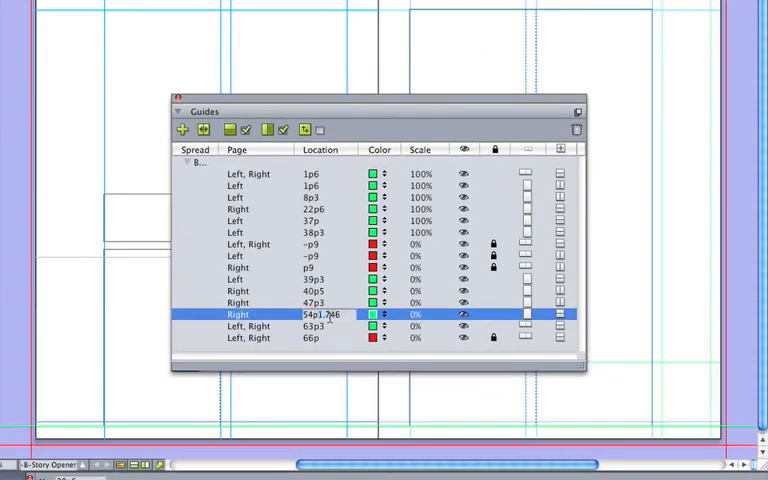
pyautogui.write('54p2')
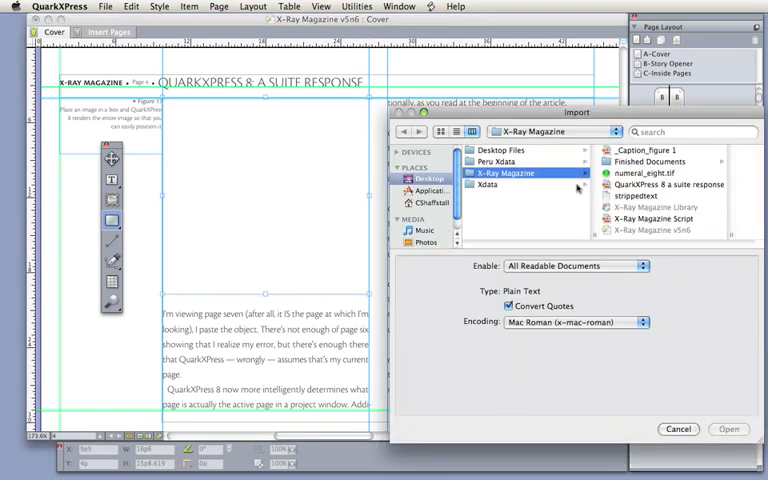
# Import a text file, then give the cat picture box Rounded corners.
pyautogui.click(724, 428)
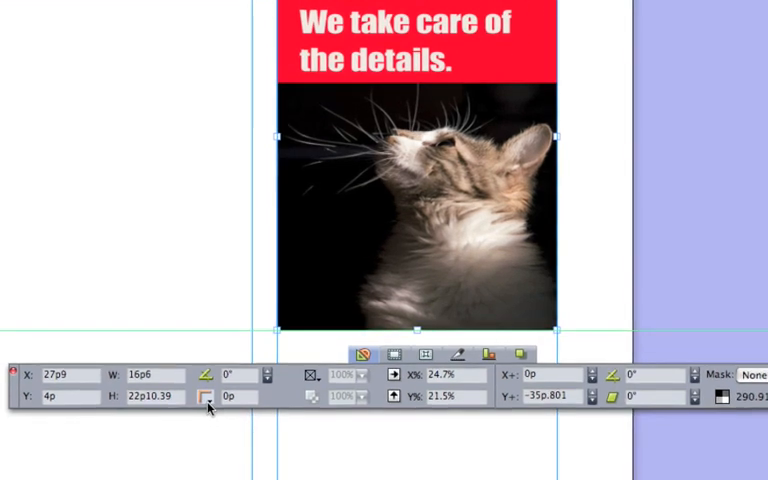
pyautogui.click(204, 398)
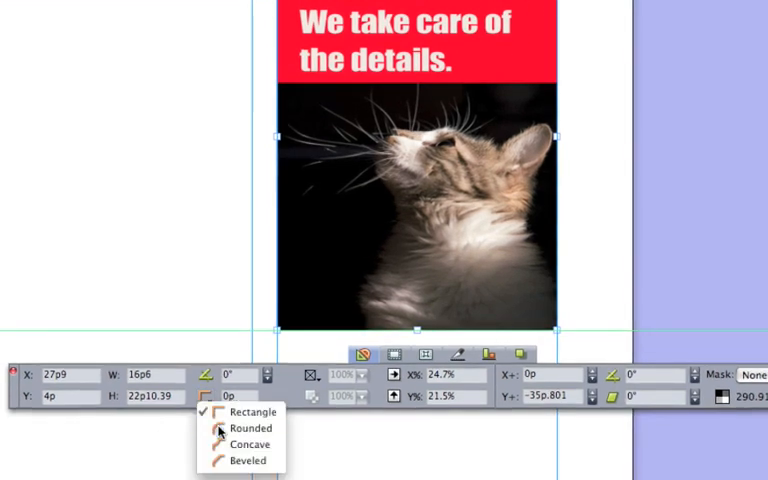
pyautogui.click(248, 428)
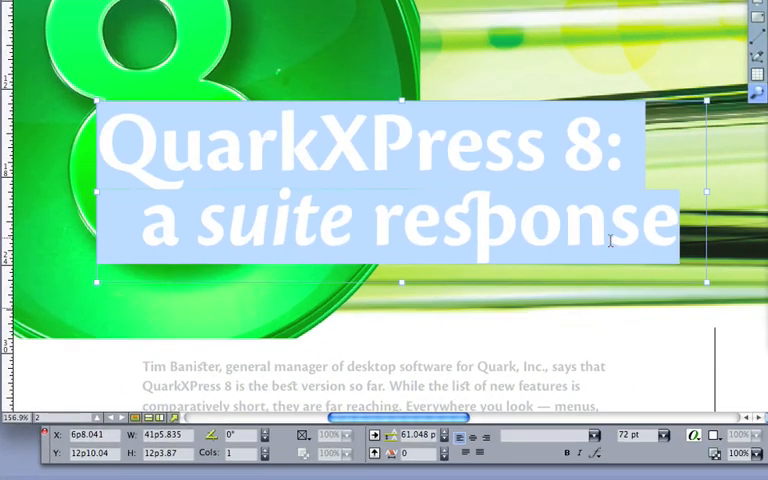
# Convert the heading text to anchored outline boxes and merge them with Union.
pyautogui.click(208, 8)
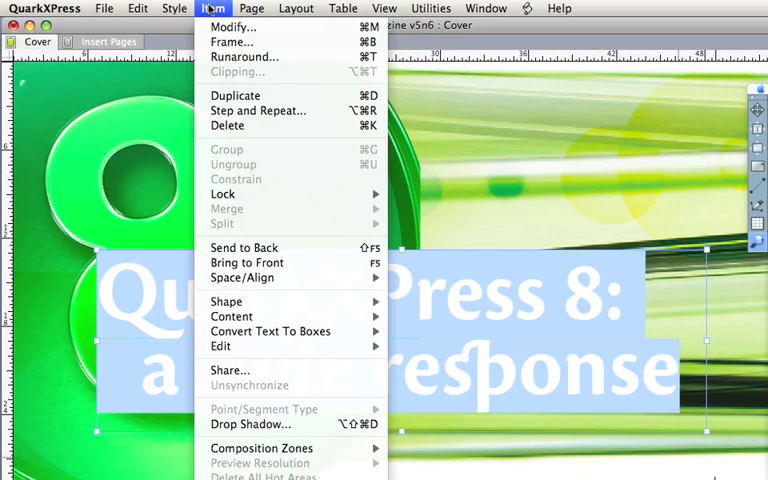
pyautogui.moveTo(270, 332)
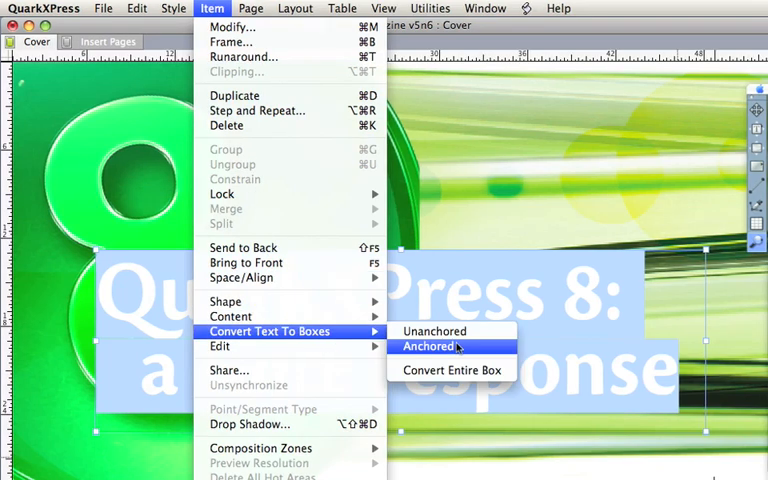
pyautogui.click(428, 346)
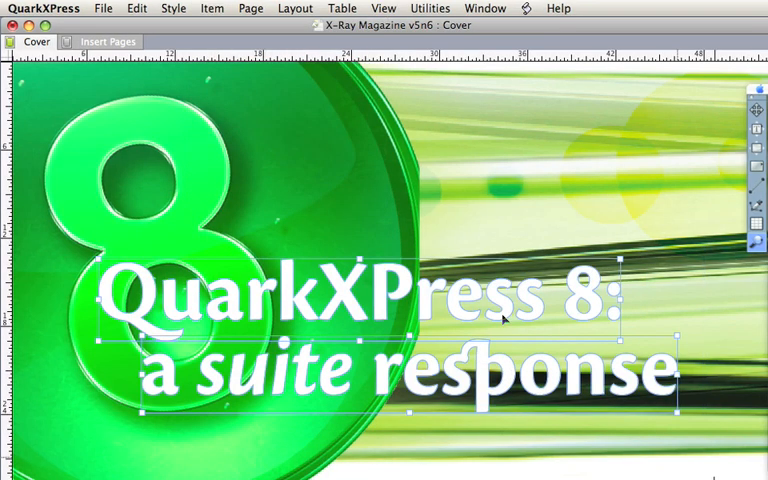
pyautogui.click(212, 8)
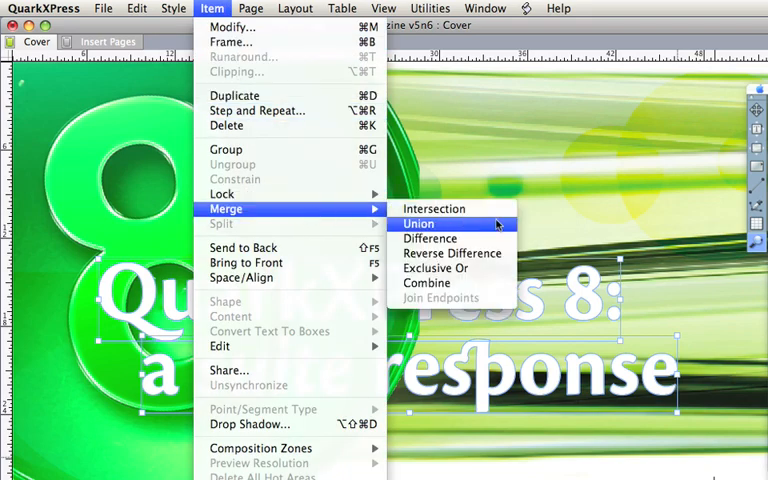
pyautogui.click(418, 224)
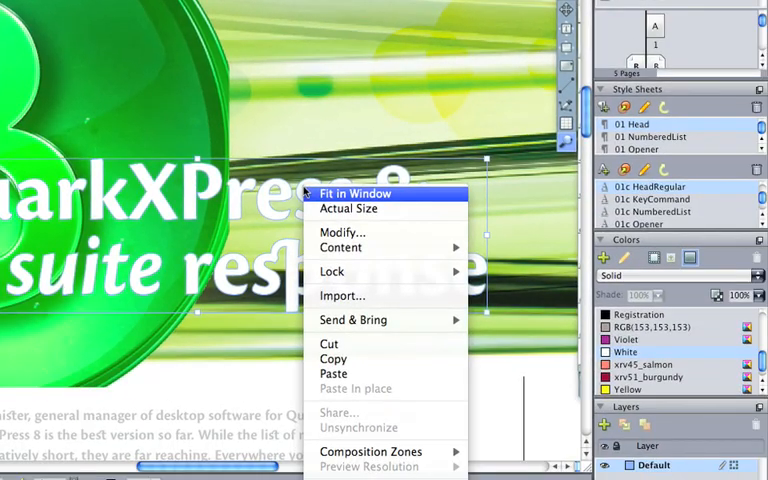
pyautogui.moveTo(344, 246)
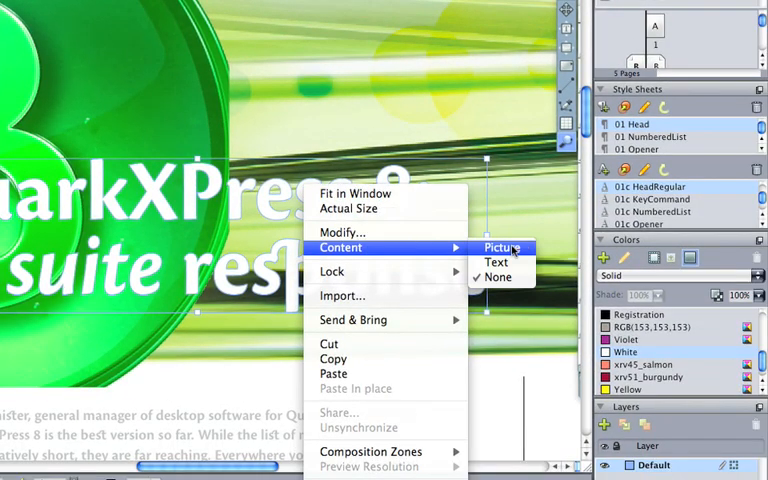
# Make the merged shape a picture box and import silver_shimmer.jpg into it.
pyautogui.click(502, 246)
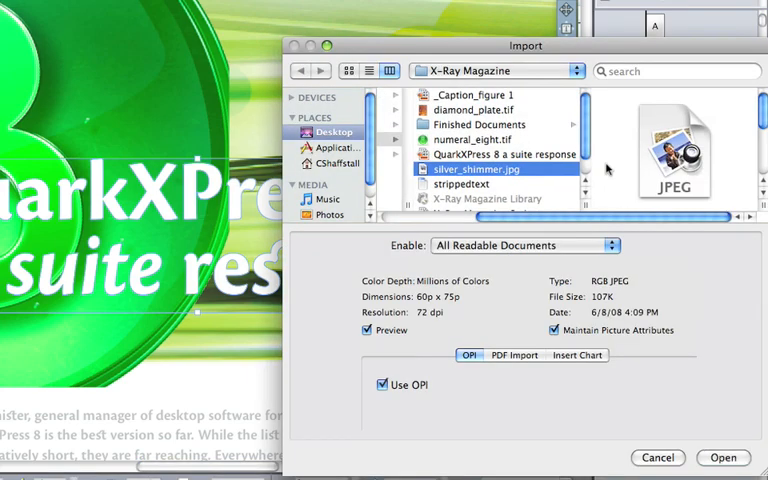
pyautogui.click(716, 456)
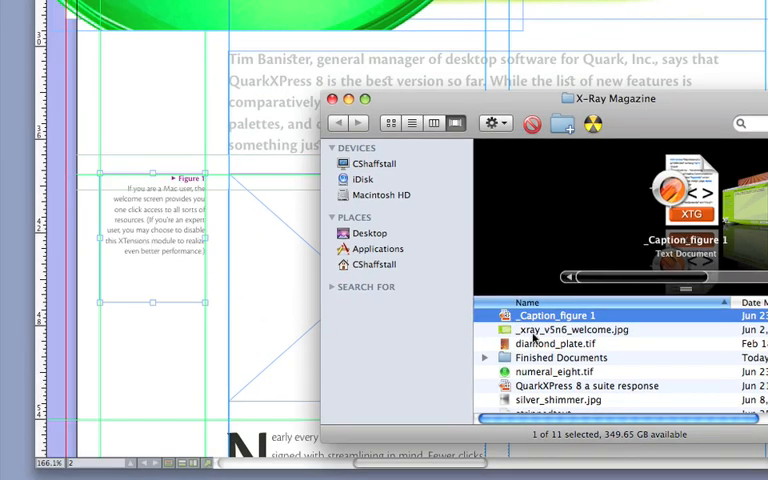
# Select the _Caption_figure 1 item file in the X-Ray Magazine folder.
pyautogui.click(574, 328)
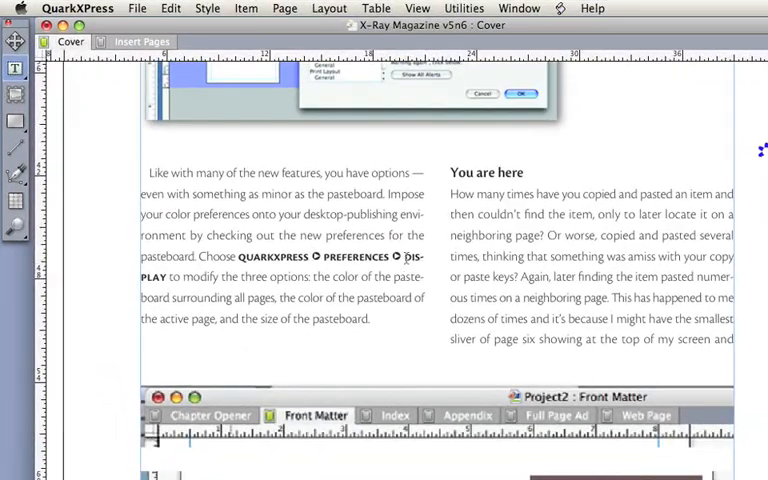
# Browse the Utilities special space characters, then choose a First Line indent option.
pyautogui.click(476, 8)
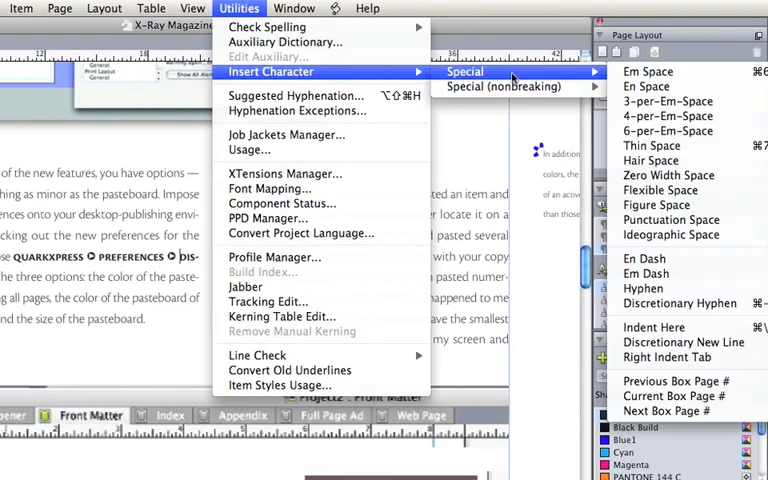
pyautogui.click(512, 86)
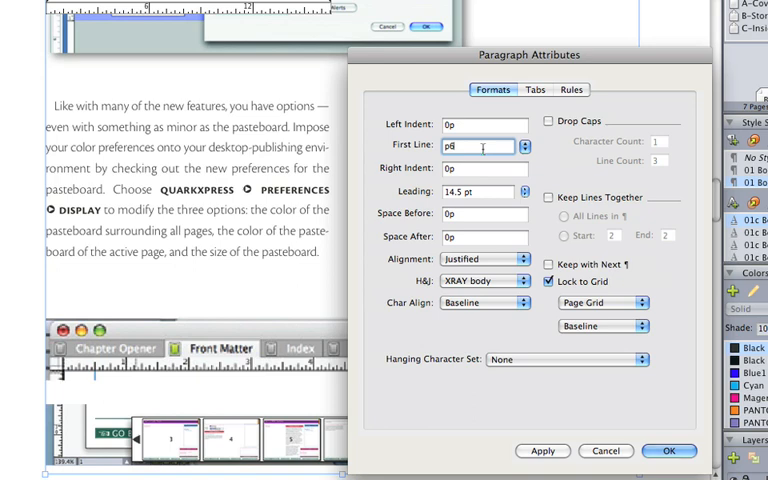
pyautogui.click(522, 144)
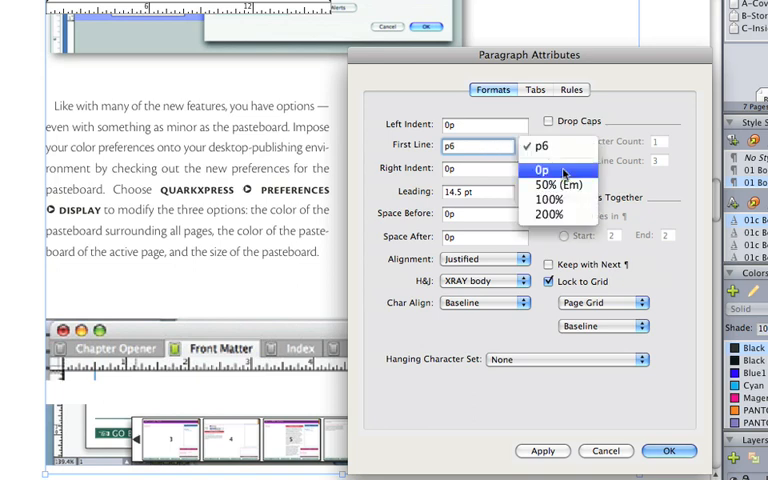
pyautogui.click(548, 200)
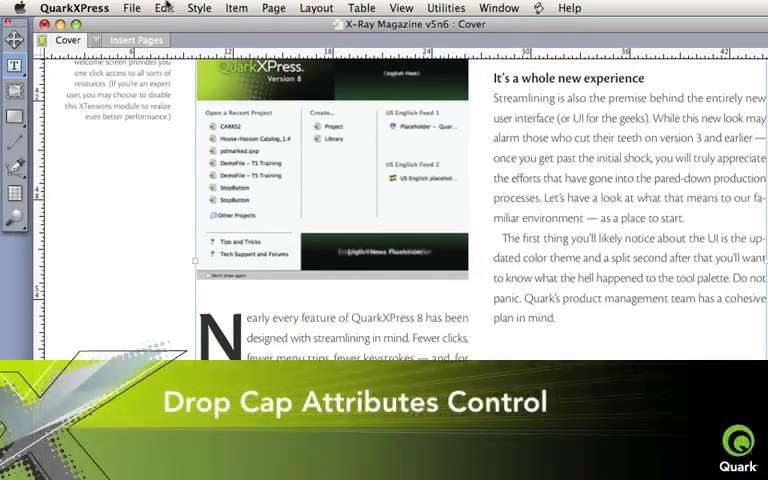
# Create hanging character class 'X-Ray Mag Drop Cap' hanging drop caps by 10% and confirm.
pyautogui.click(308, 324)
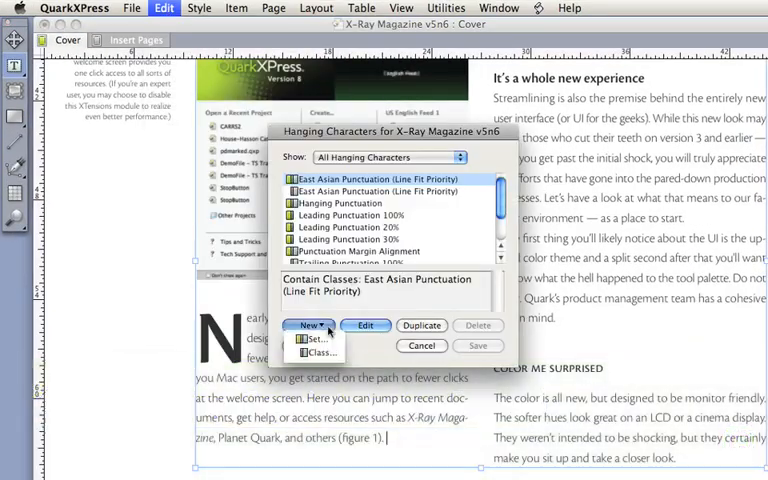
pyautogui.click(318, 352)
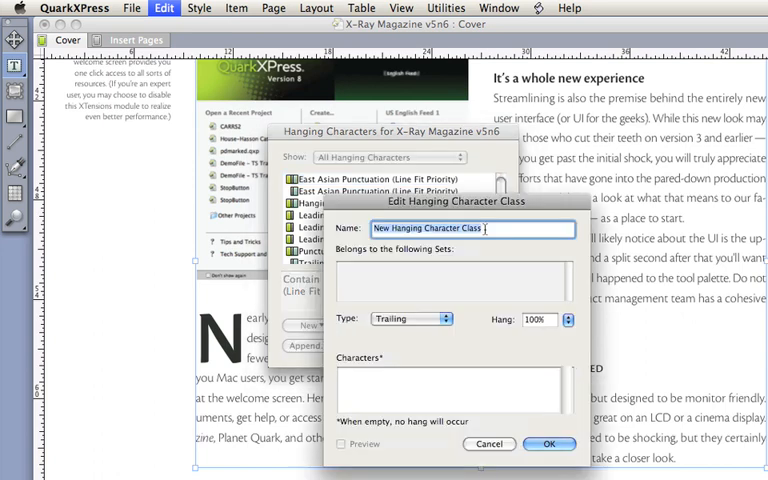
pyautogui.write('X-Ray Mag')
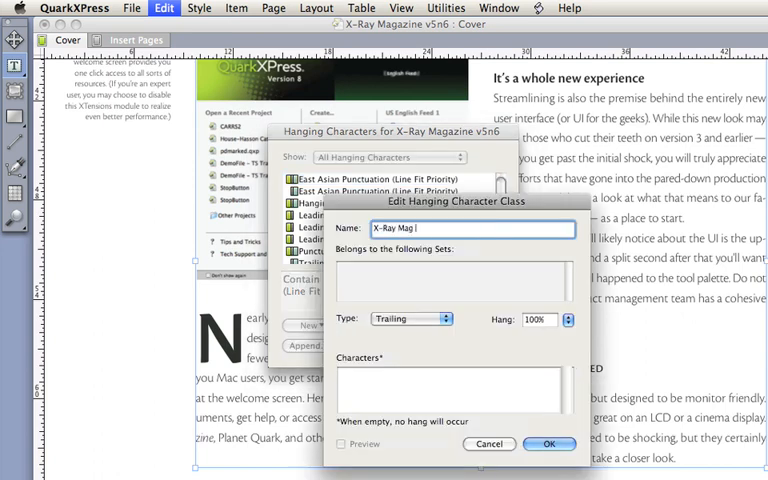
pyautogui.write('Drop Cap')
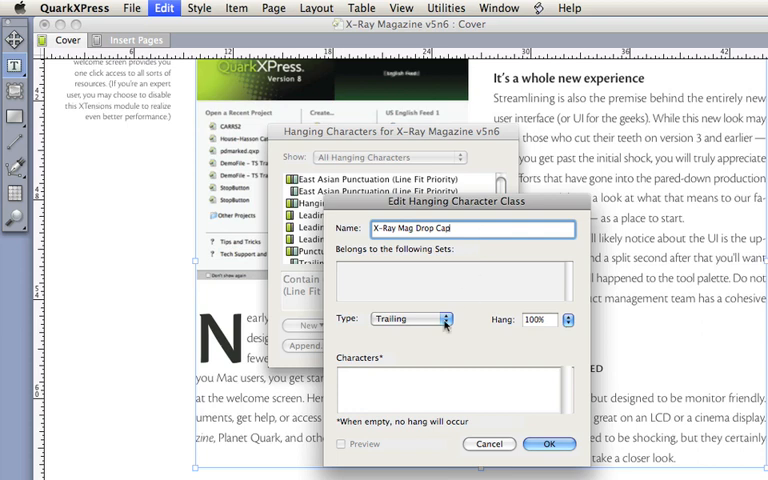
pyautogui.click(412, 318)
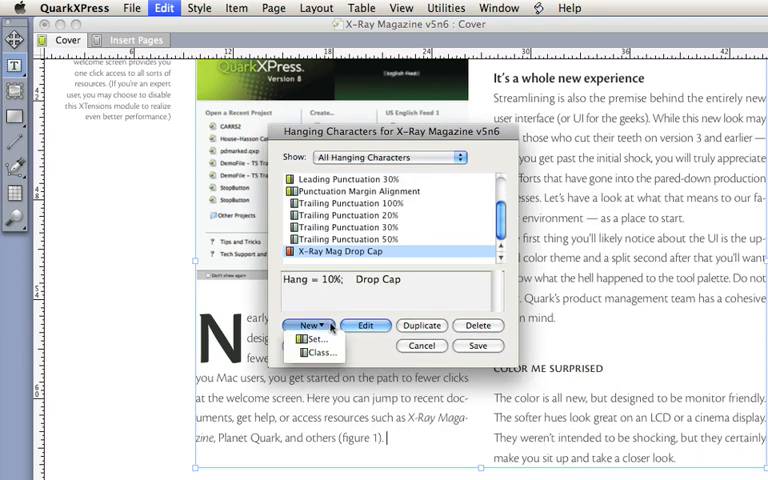
pyautogui.click(364, 324)
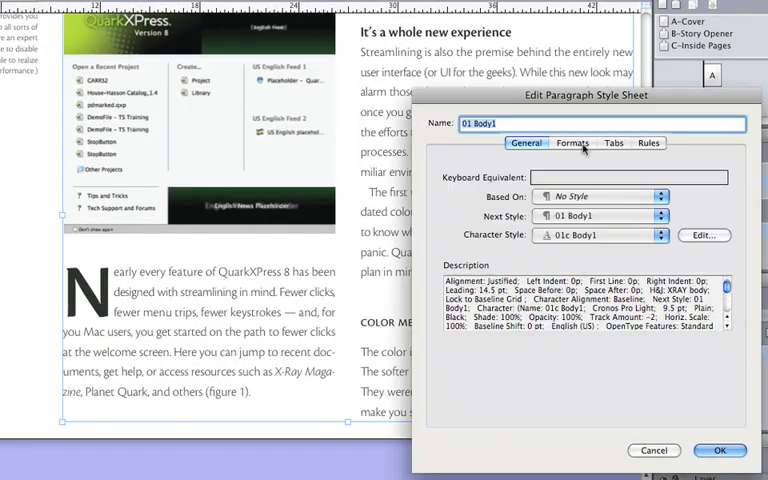
pyautogui.click(572, 144)
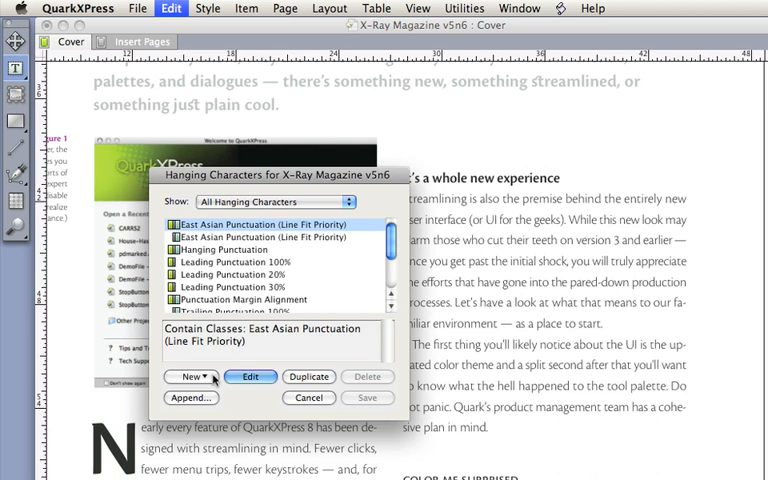
# Create a trailing class 'X-Ray Magazine Hang' at 50% with its punctuation and save the list.
pyautogui.click(188, 376)
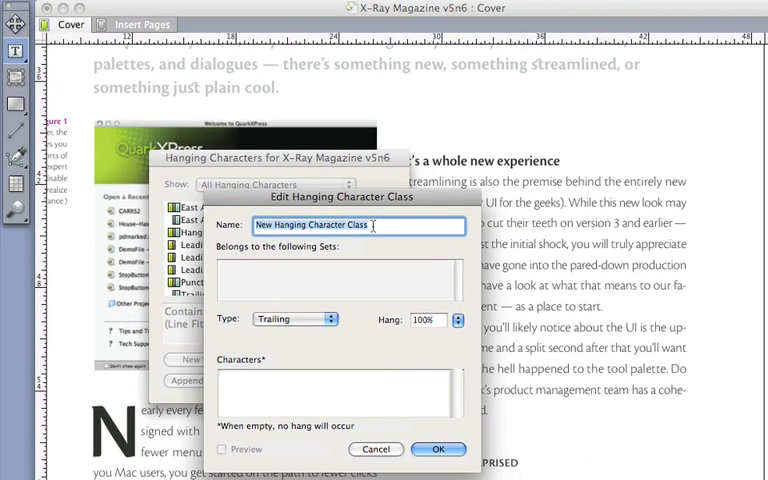
pyautogui.write('X-Ray Magazine Hang')
pyautogui.click(340, 392)
pyautogui.write(',".-—')
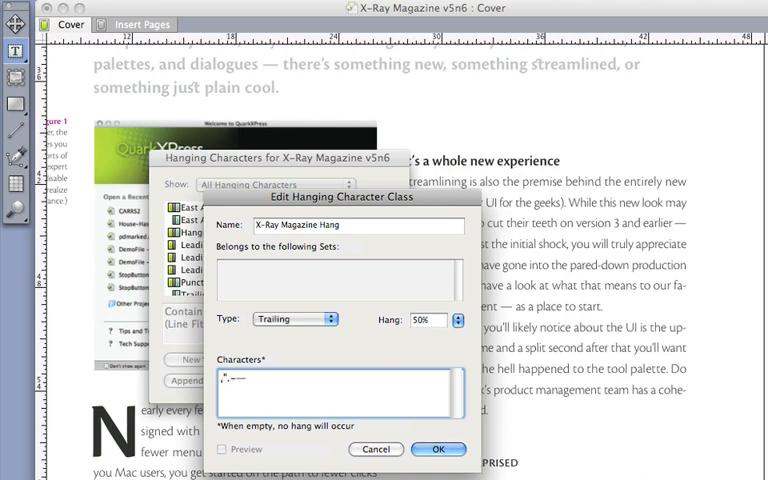
pyautogui.click(440, 448)
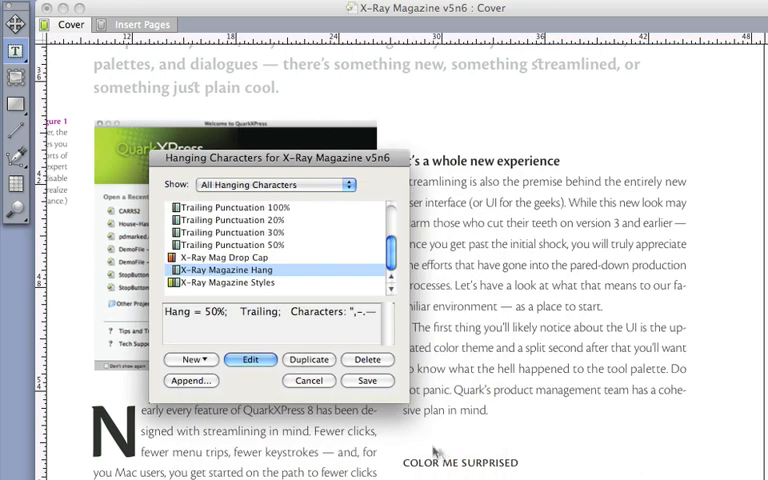
pyautogui.click(230, 276)
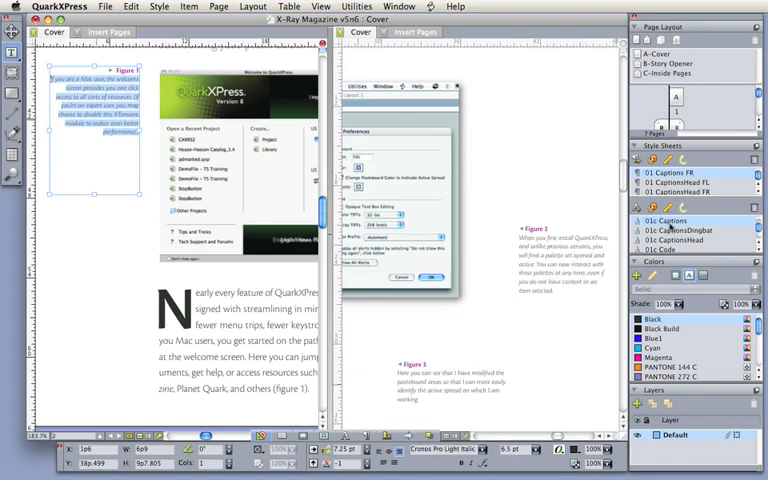
pyautogui.click(156, 8)
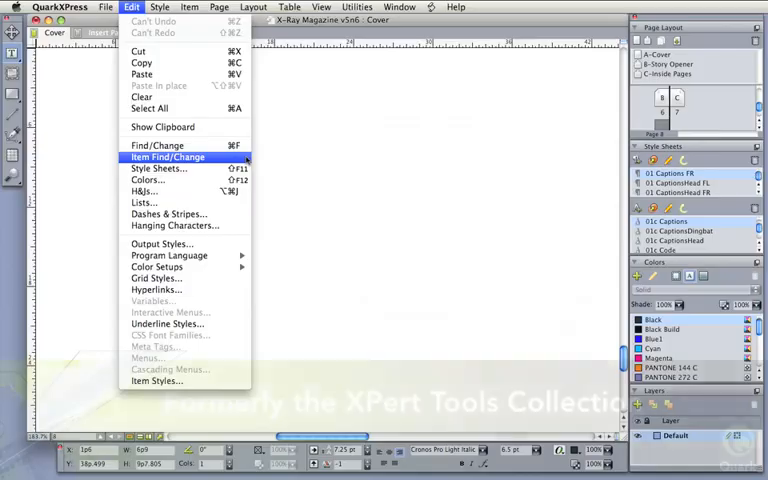
pyautogui.click(168, 156)
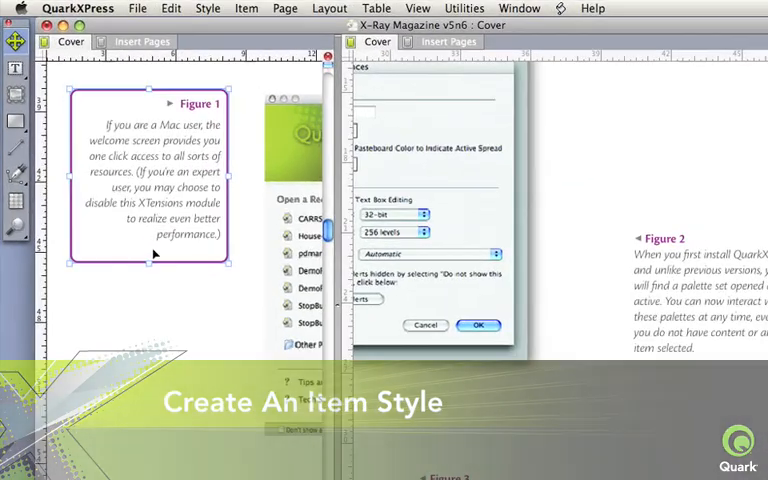
# Start a new item style named Captions from the caption box via the Item Styles palette.
pyautogui.click(540, 8)
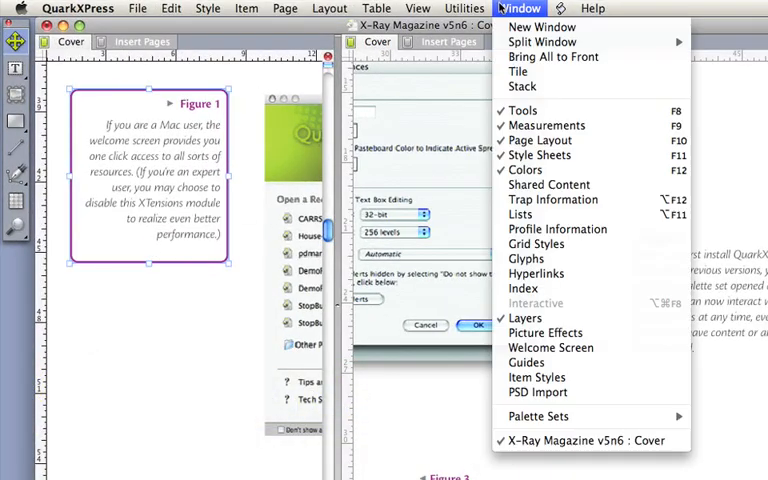
pyautogui.click(528, 376)
pyautogui.write('C')
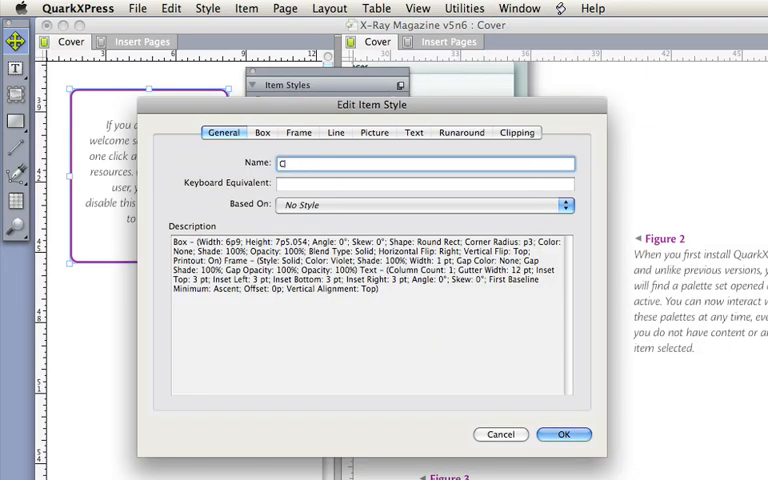
pyautogui.click(262, 132)
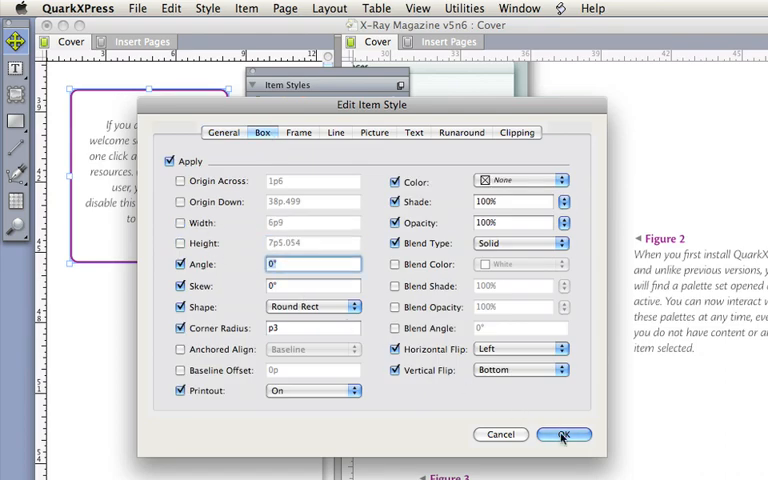
pyautogui.click(558, 436)
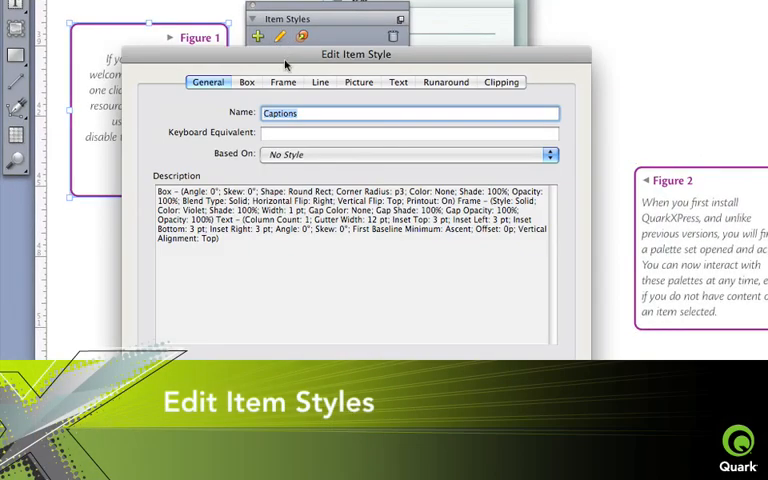
# Give the Captions style a new frame colour and save it.
pyautogui.click(284, 82)
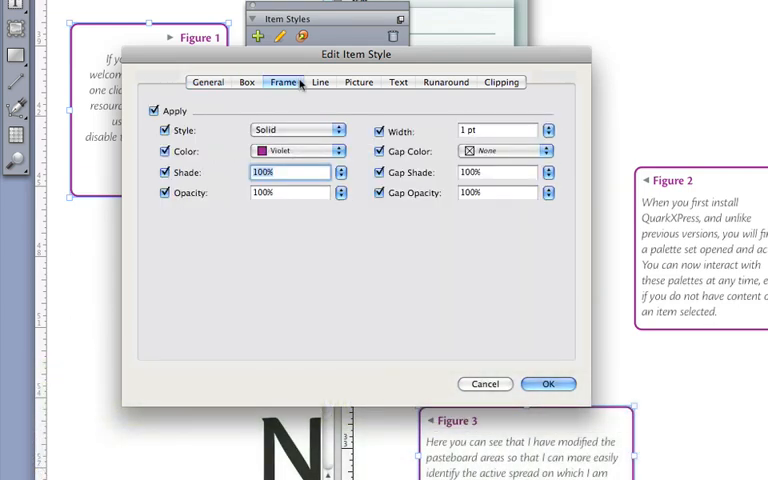
pyautogui.click(296, 152)
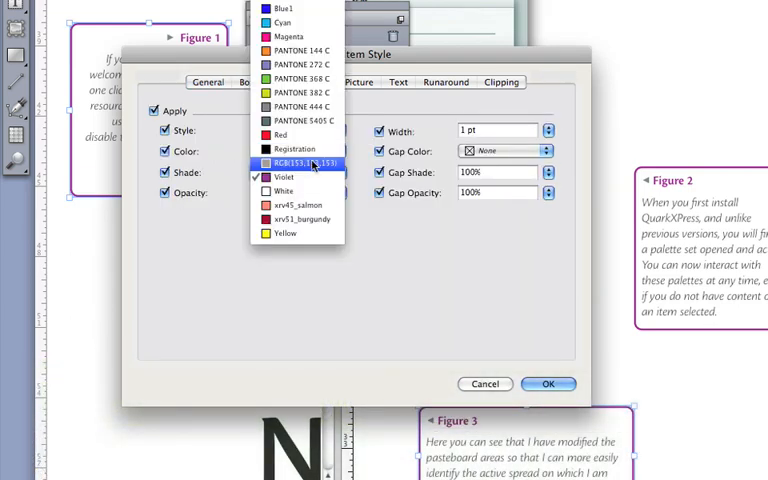
pyautogui.click(304, 162)
pyautogui.write('.5')
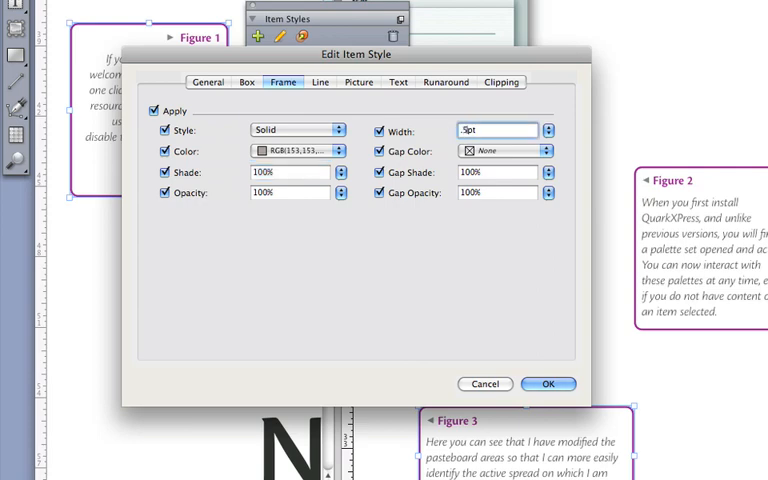
pyautogui.click(548, 384)
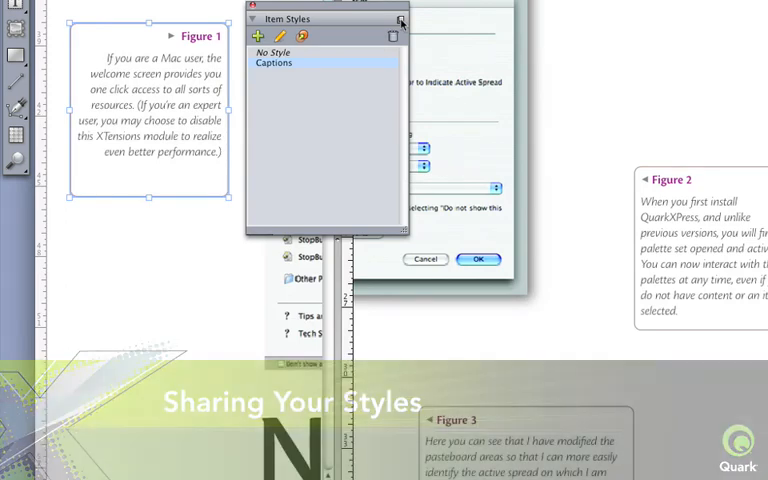
# Export the item styles from the palette menu so Captions can be shared.
pyautogui.click(400, 20)
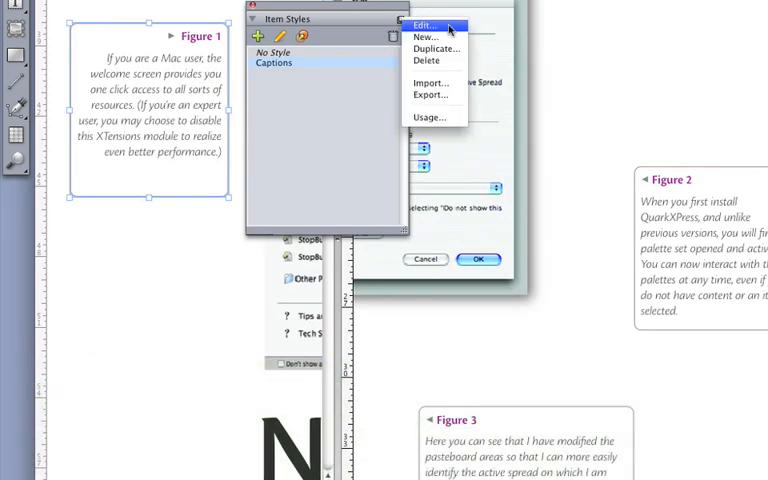
pyautogui.moveTo(452, 96)
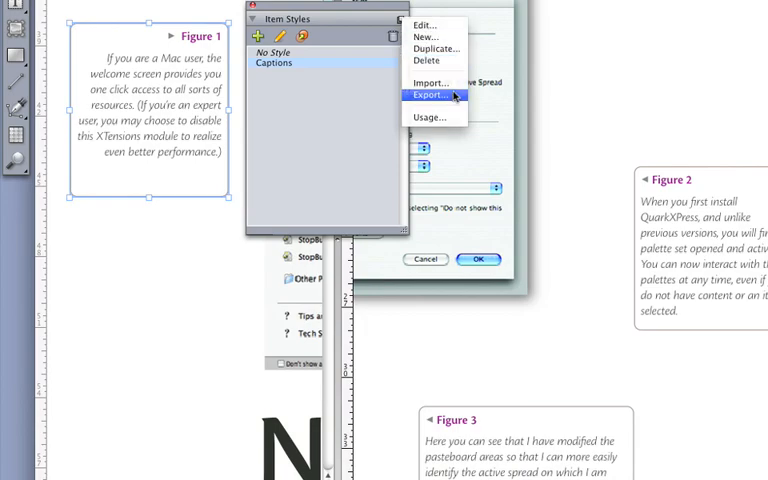
pyautogui.click(428, 96)
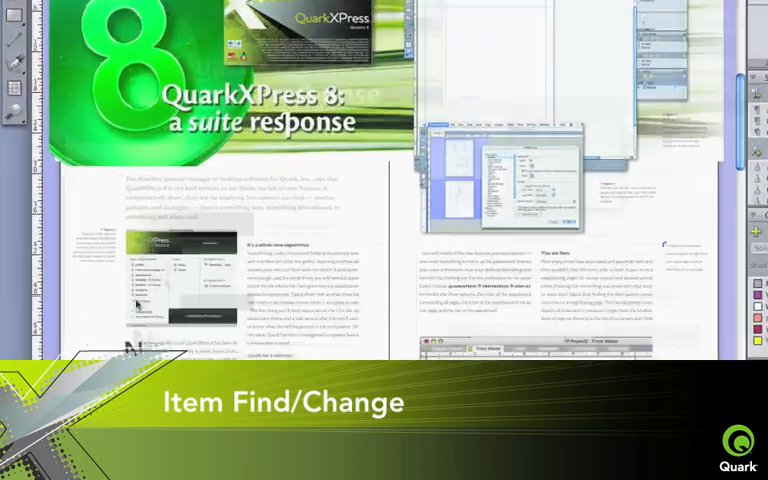
# Via Item Find/Change, acquire the 0 pt black frame and change all picture boxes to 0.25 pt (4 items).
pyautogui.click(196, 8)
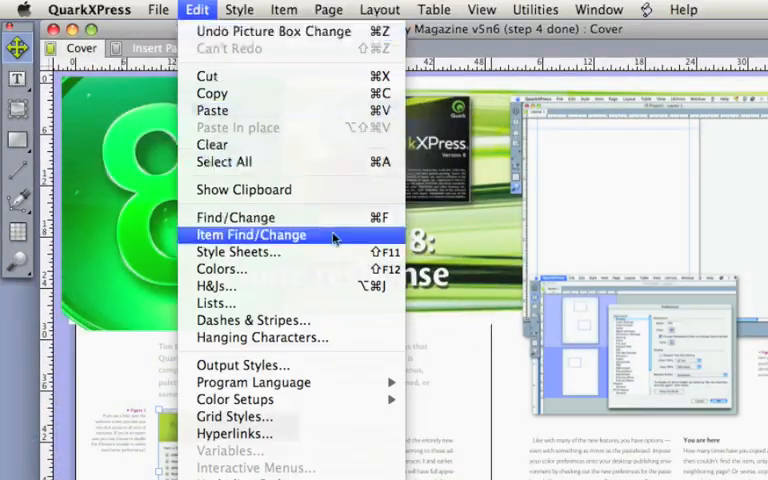
pyautogui.click(250, 236)
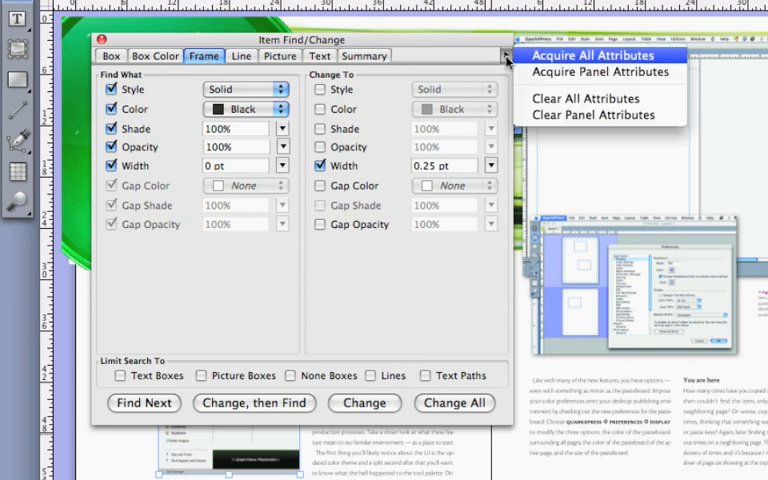
pyautogui.click(320, 164)
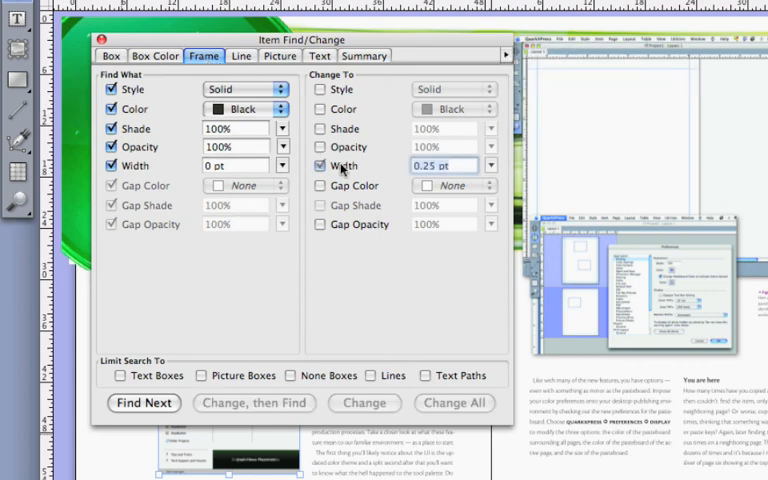
pyautogui.click(204, 376)
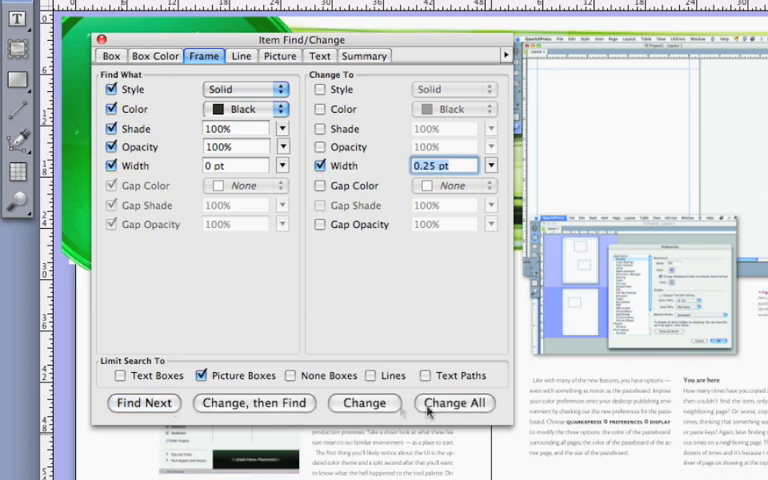
pyautogui.click(452, 404)
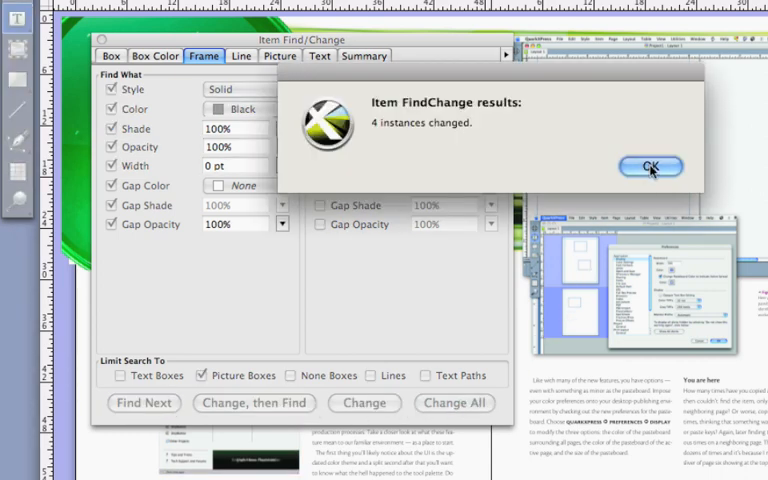
pyautogui.click(650, 166)
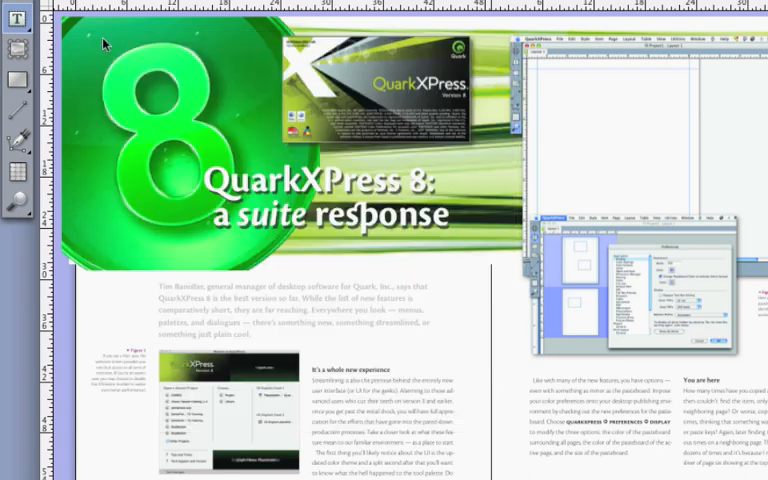